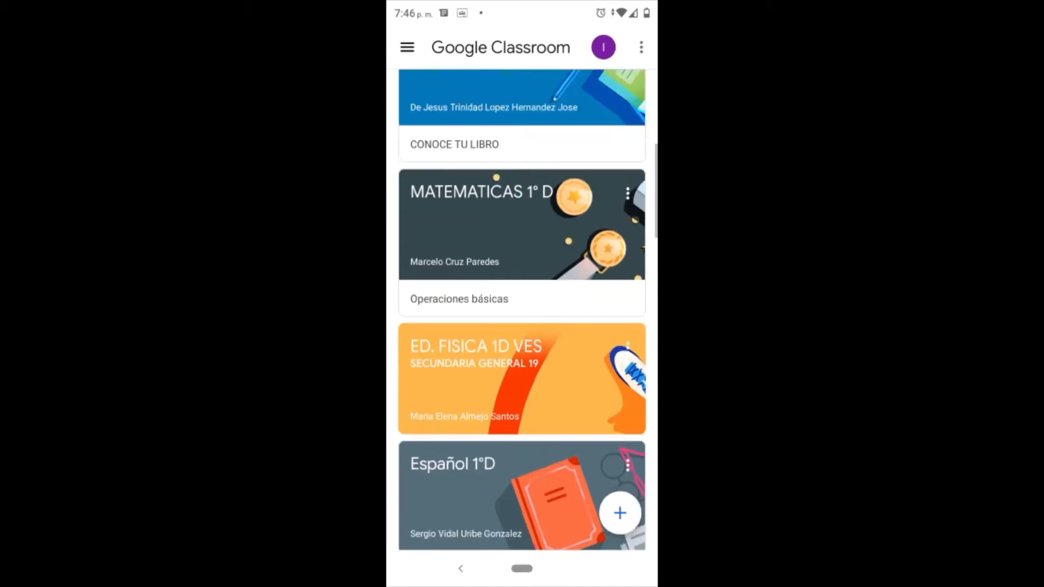
# Scroll down the class list toward the Español 1°D class card.
pyautogui.scroll(-3)
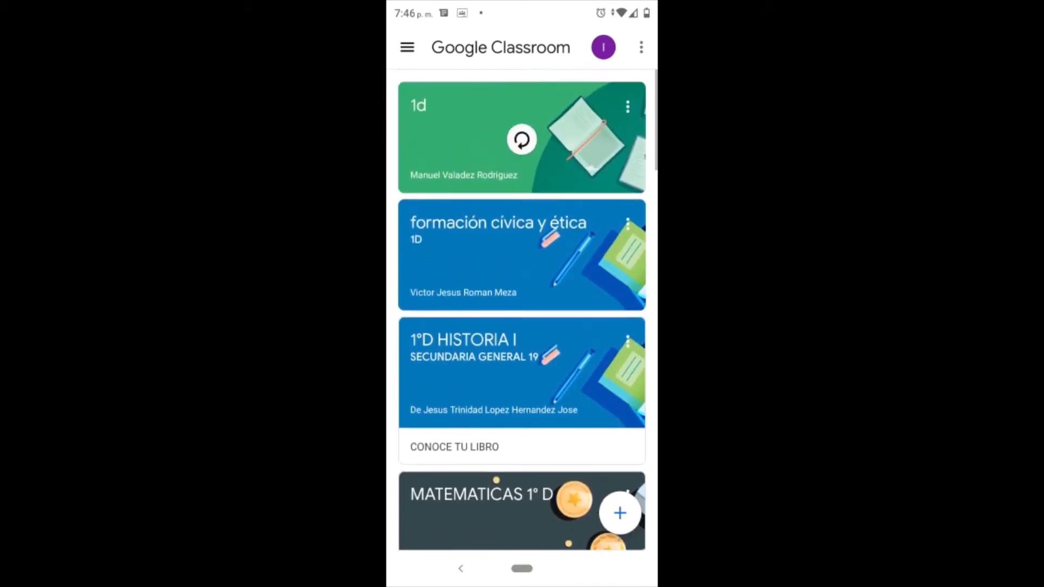
pyautogui.scroll(-3)
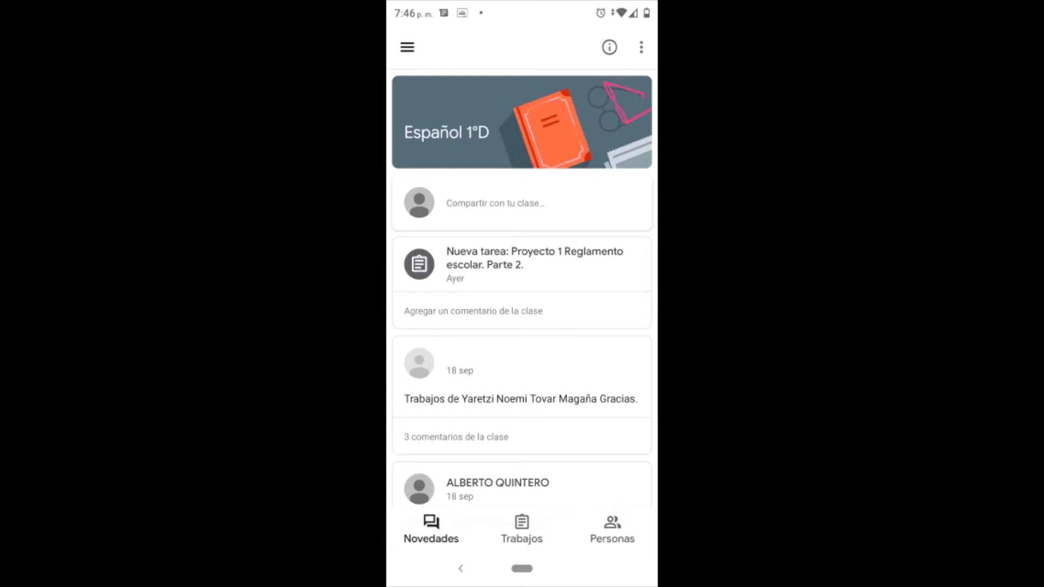
# From the Trabajos list, open 'Proyecto 1 Reglamento escolar. Parte 2.'.
pyautogui.click(521, 528)
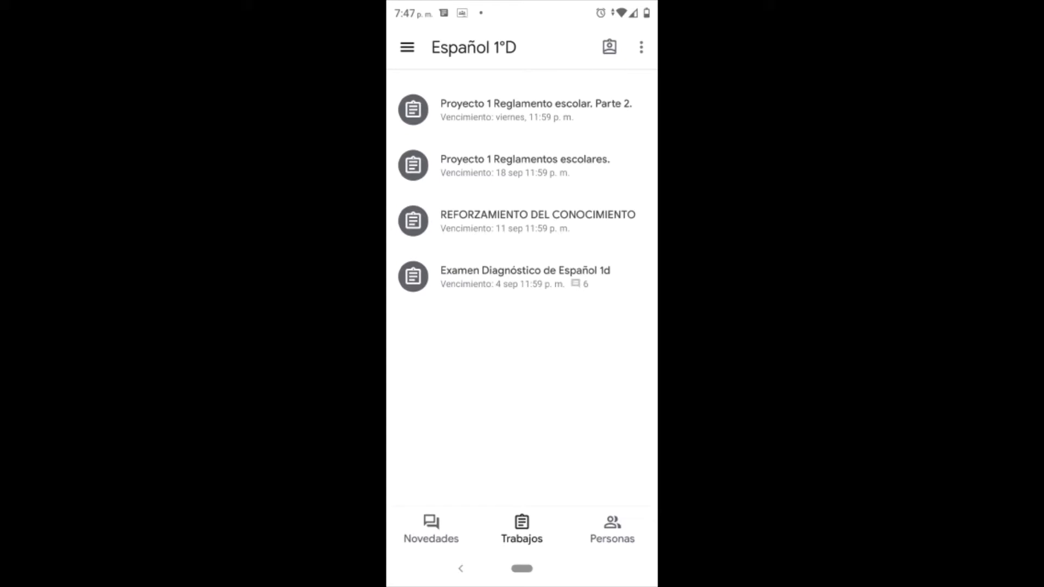
pyautogui.click(535, 109)
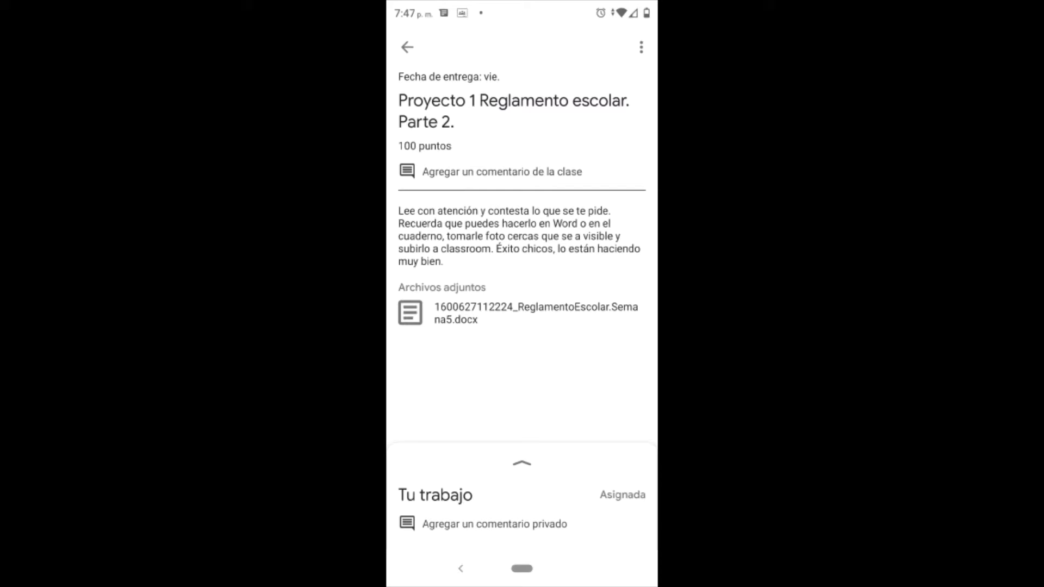
# Expand the Tu trabajo panel and show the 'Agregar archivo adjunto' options.
pyautogui.click(521, 463)
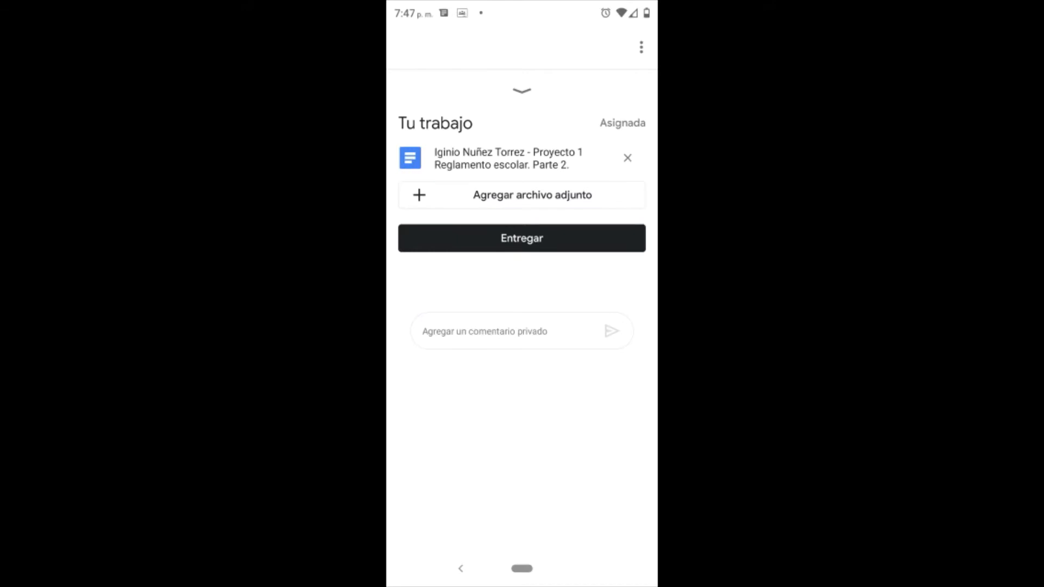
pyautogui.click(521, 194)
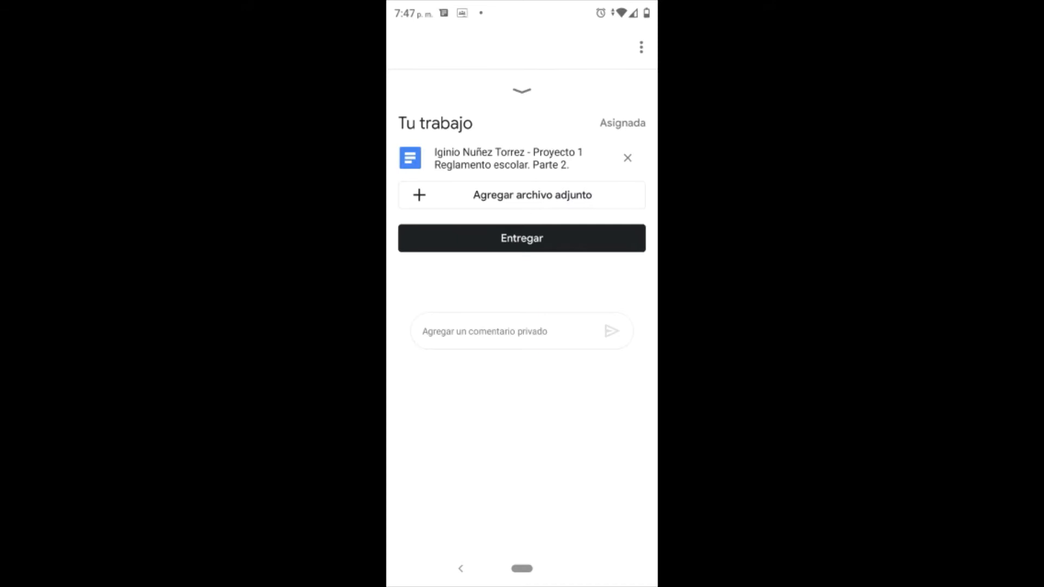
pyautogui.click(521, 194)
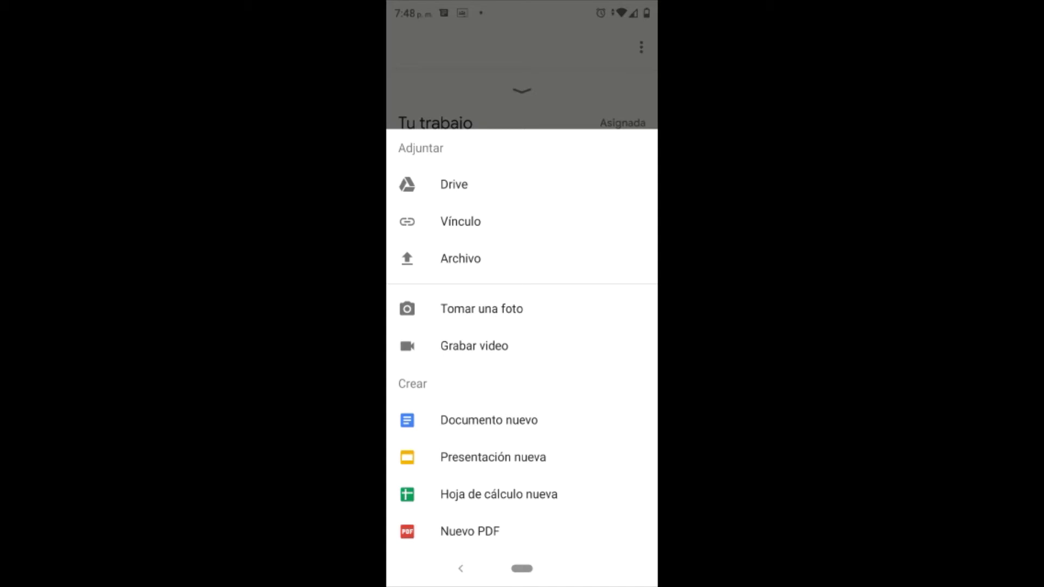
# Take a photo with 'Tomar una foto' and confirm it as an attachment.
pyautogui.click(480, 309)
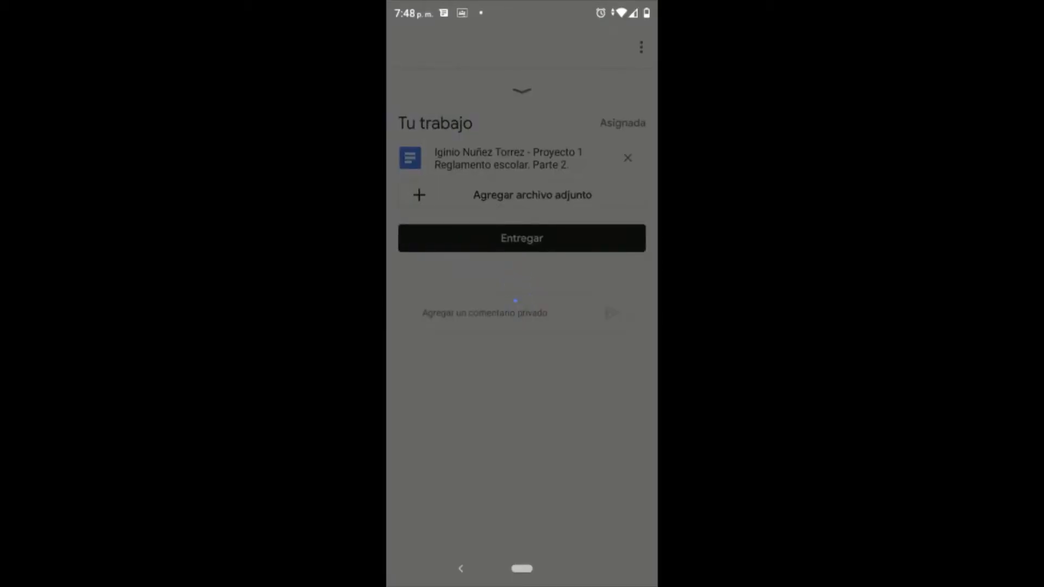
pyautogui.click(521, 238)
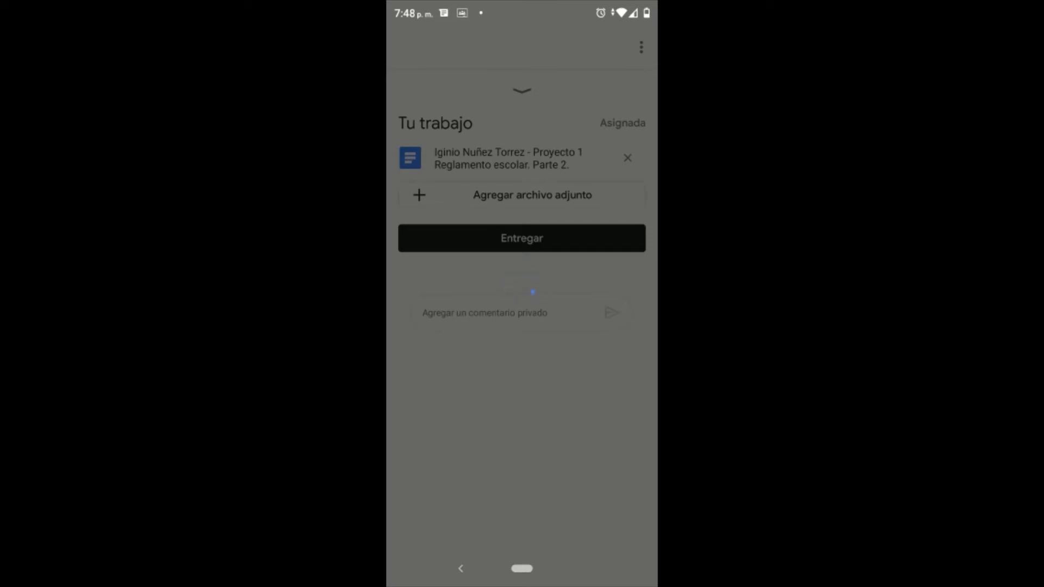
pyautogui.click(522, 237)
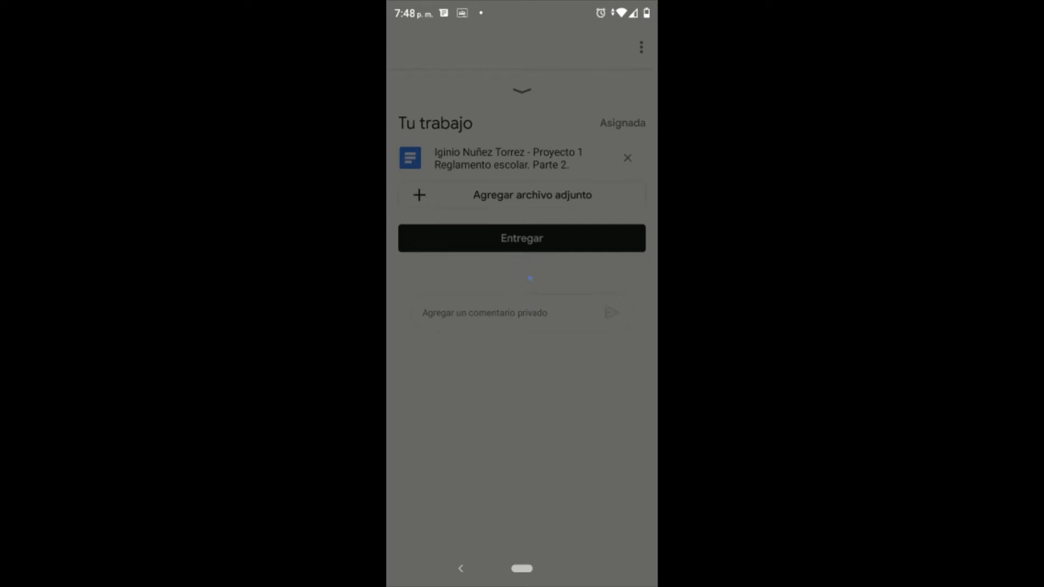
pyautogui.click(521, 237)
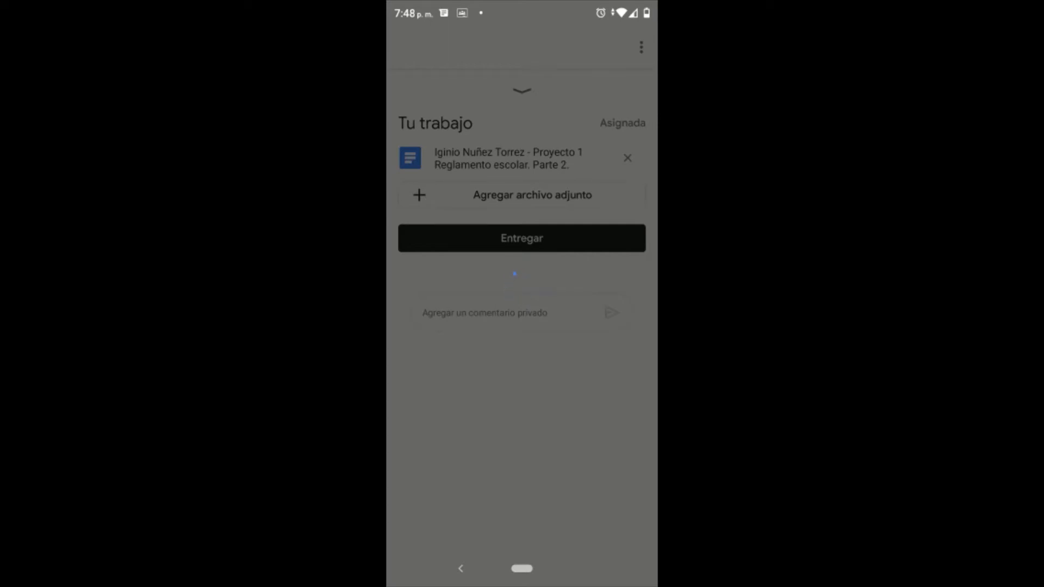
pyautogui.click(521, 238)
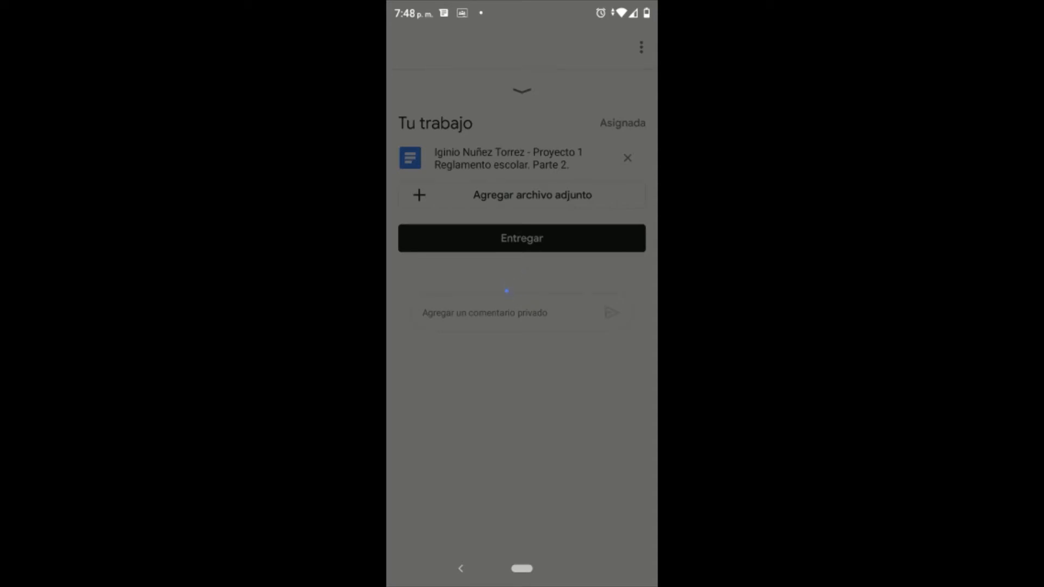
pyautogui.click(521, 237)
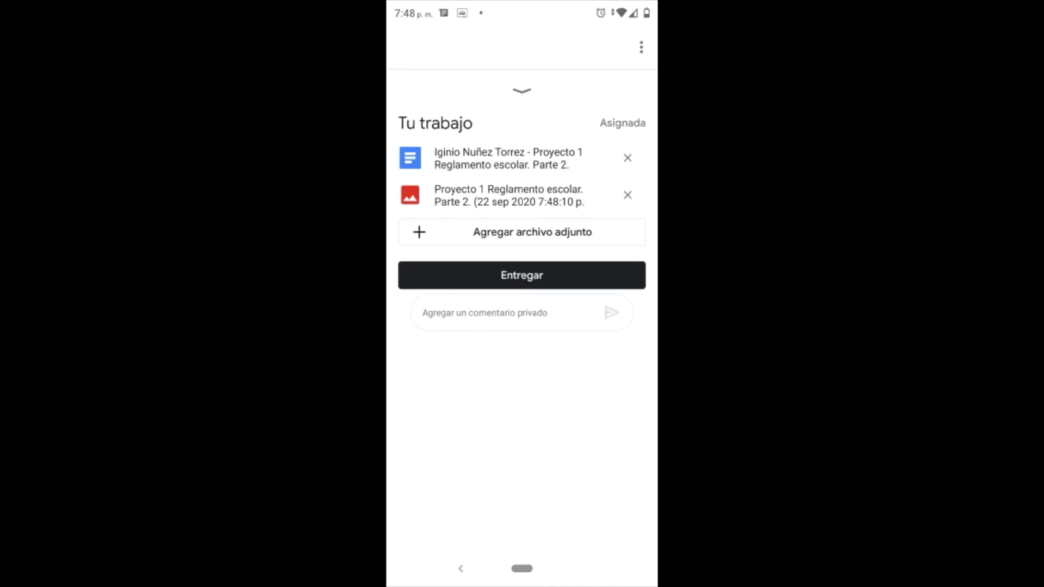
# Delete the photo attachment, confirming with Eliminar.
pyautogui.click(509, 196)
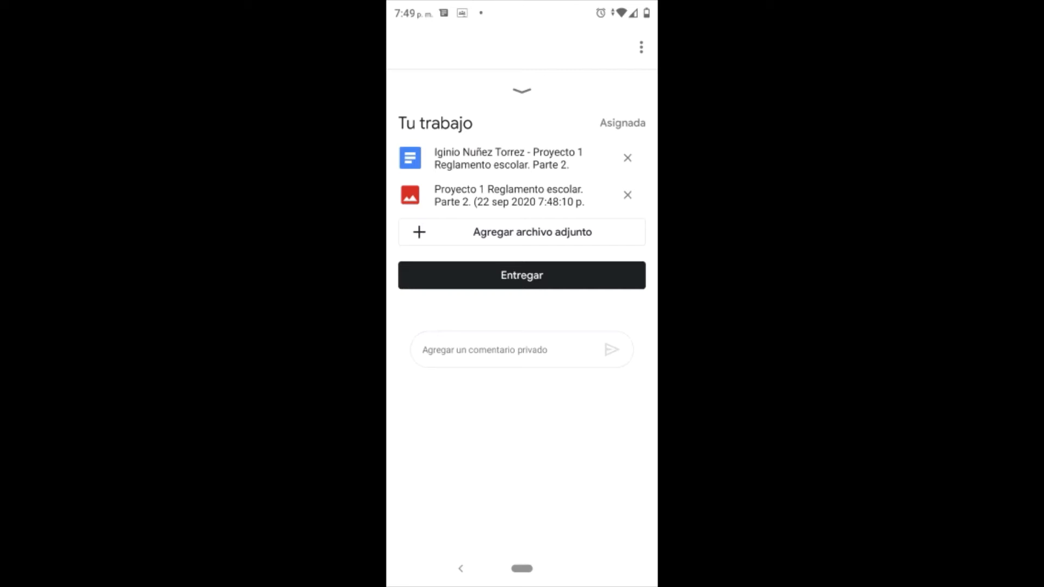
pyautogui.click(626, 157)
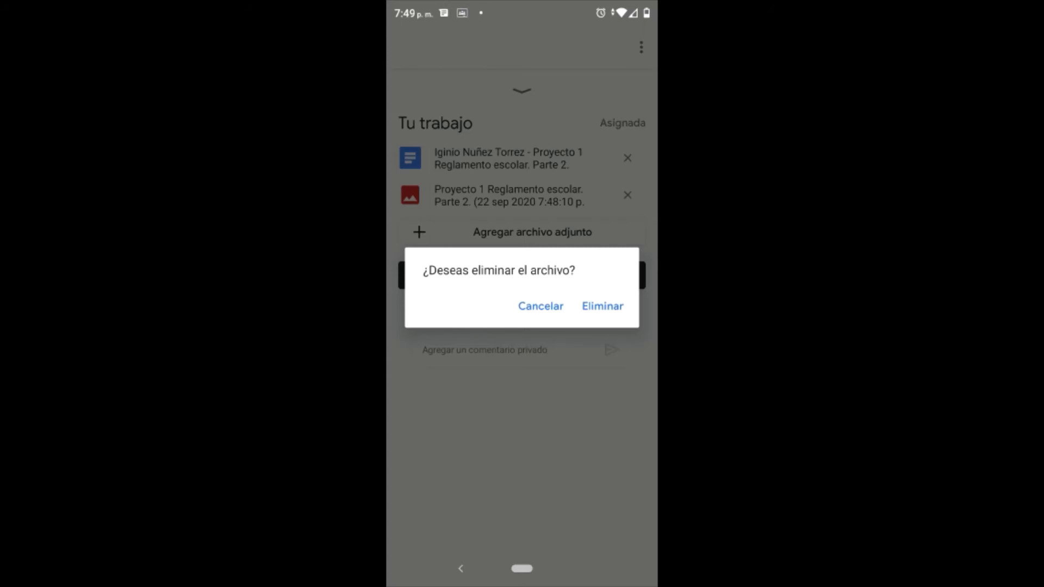
pyautogui.click(540, 305)
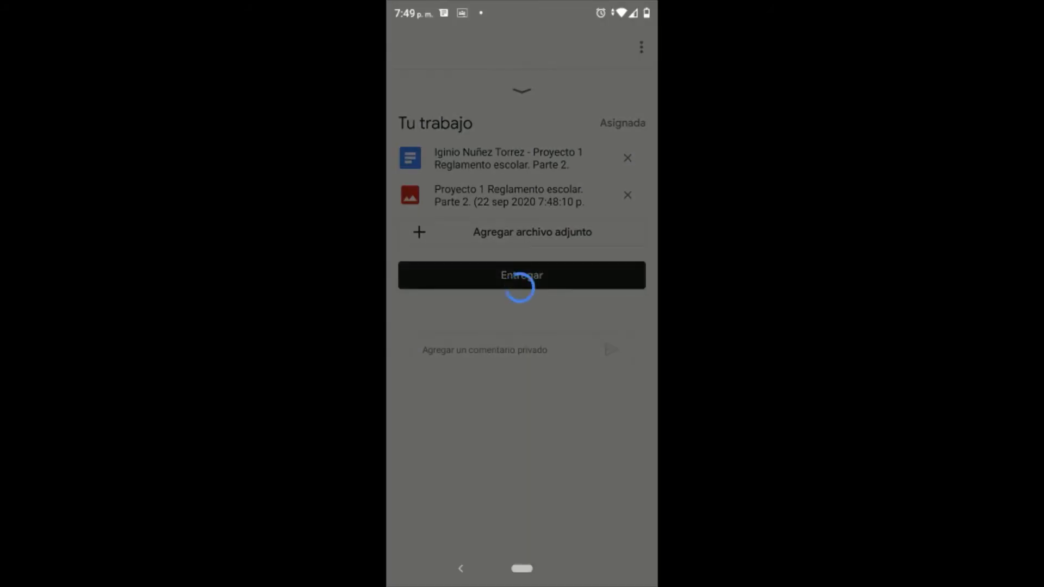
pyautogui.click(627, 195)
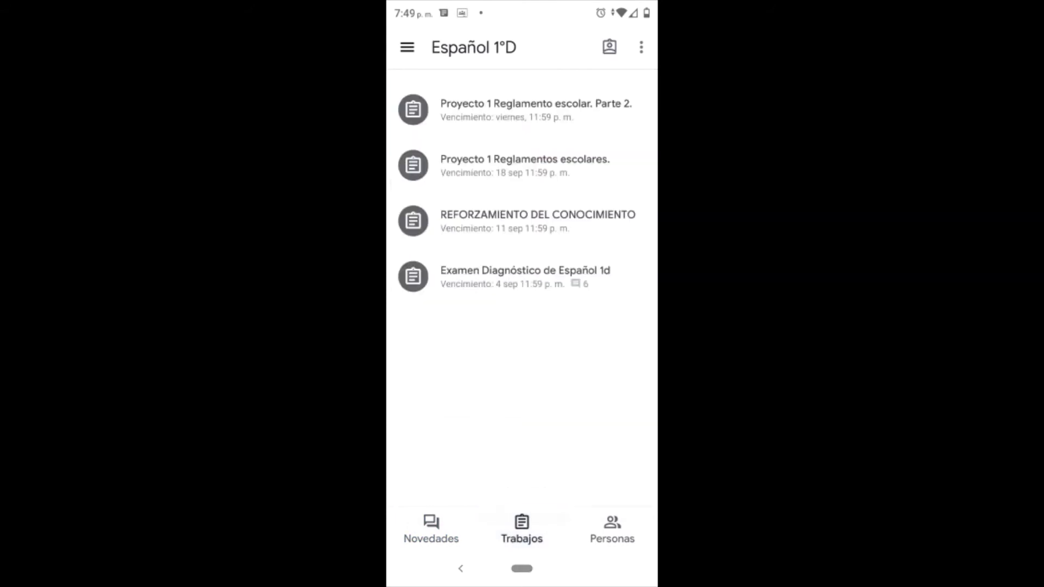
# Reopen 'Proyecto 1 Reglamento escolar. Parte 2.' and fully expand Tu trabajo.
pyautogui.click(535, 110)
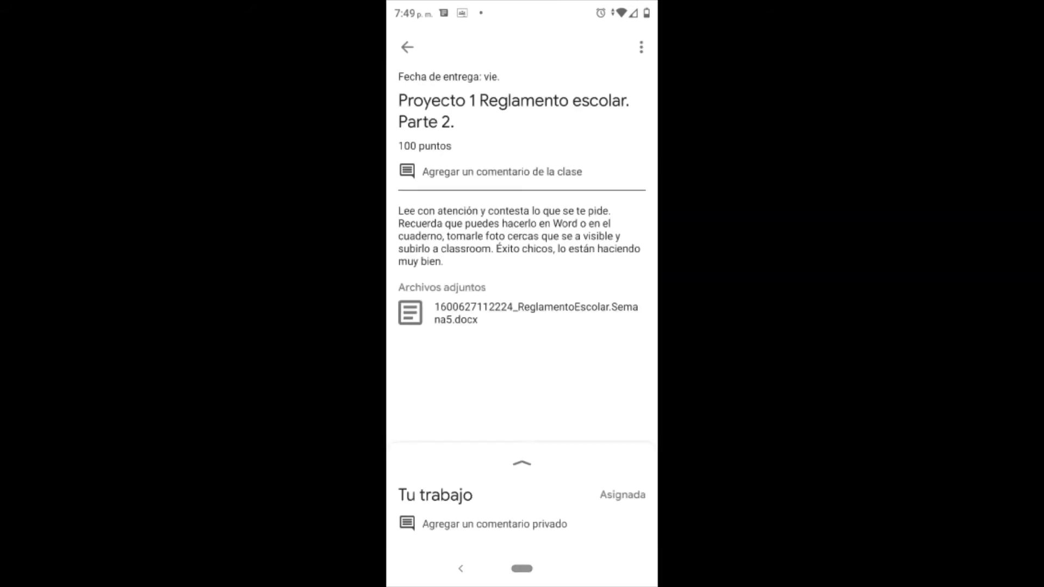
pyautogui.click(522, 464)
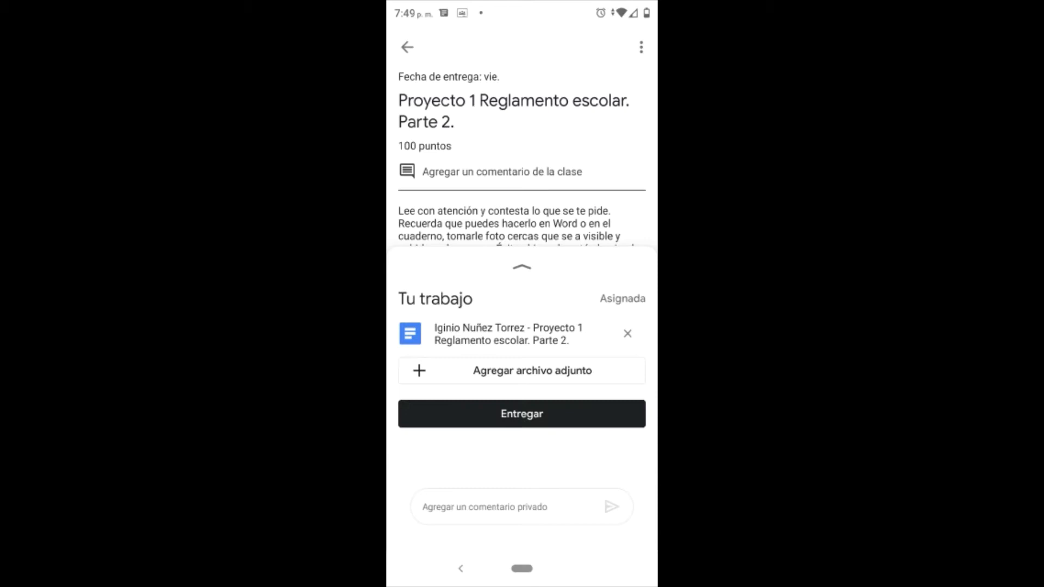
pyautogui.click(521, 266)
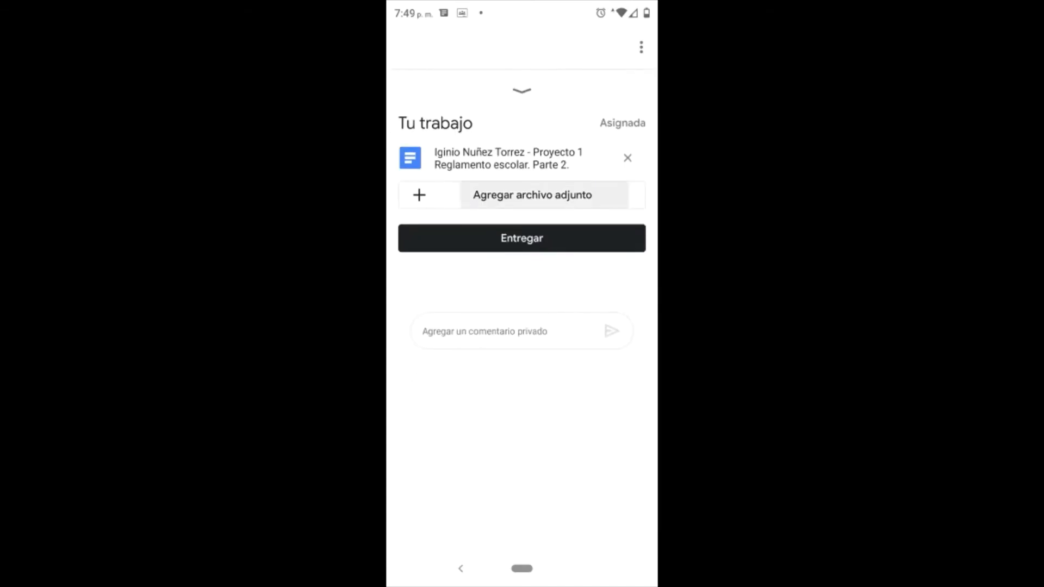
# Attach a 'Documento nuevo' blank Google Doc to the work.
pyautogui.click(522, 195)
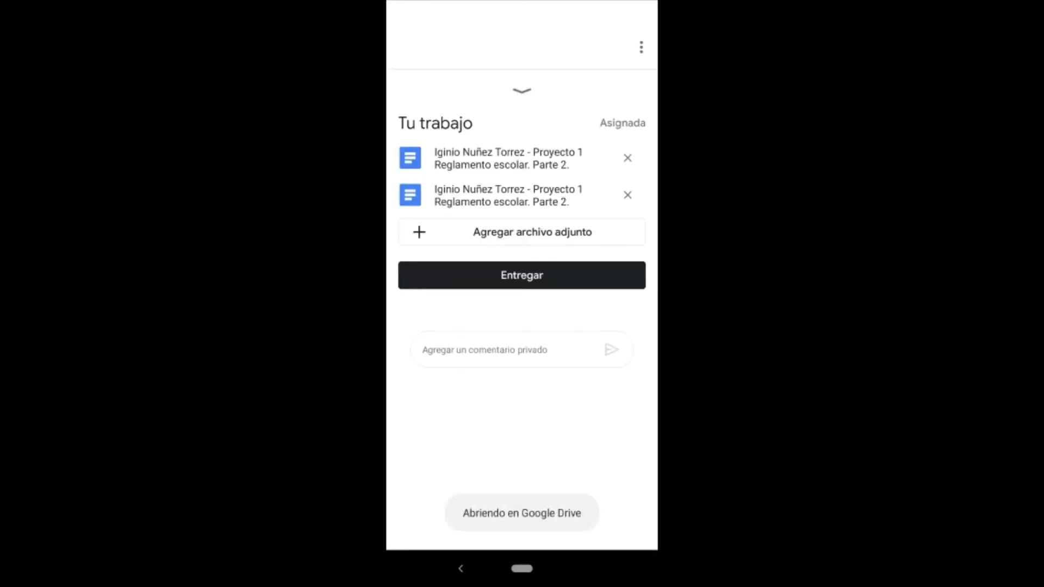
pyautogui.click(507, 158)
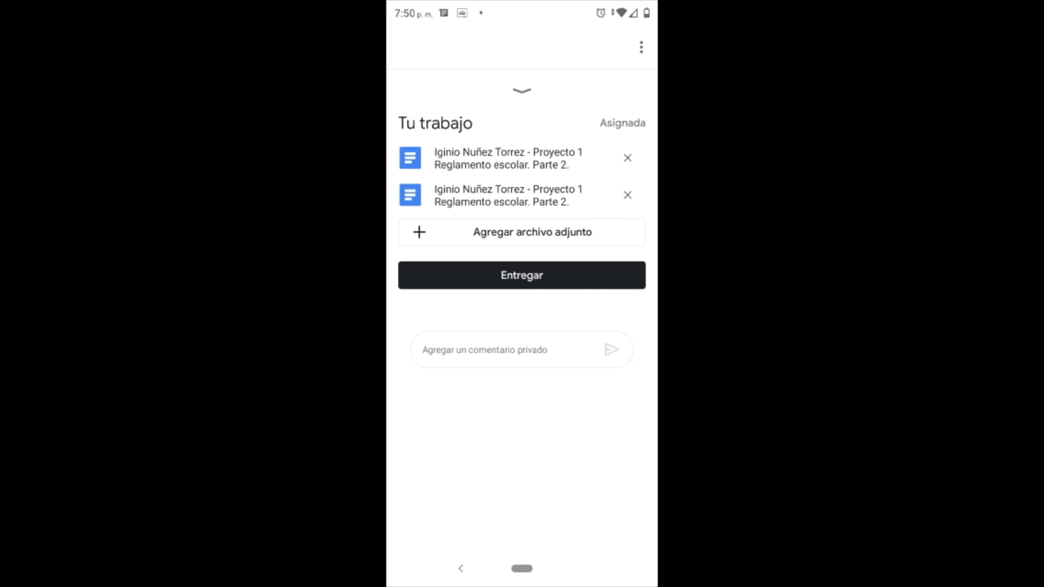
# Remove the second Google Docs file, confirming with Eliminar.
pyautogui.click(626, 157)
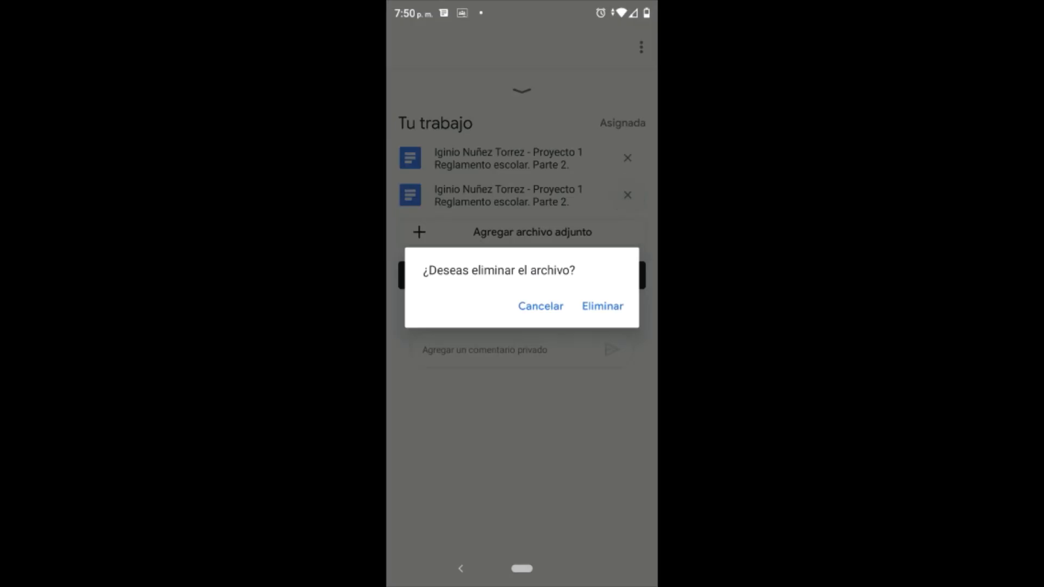
pyautogui.click(602, 306)
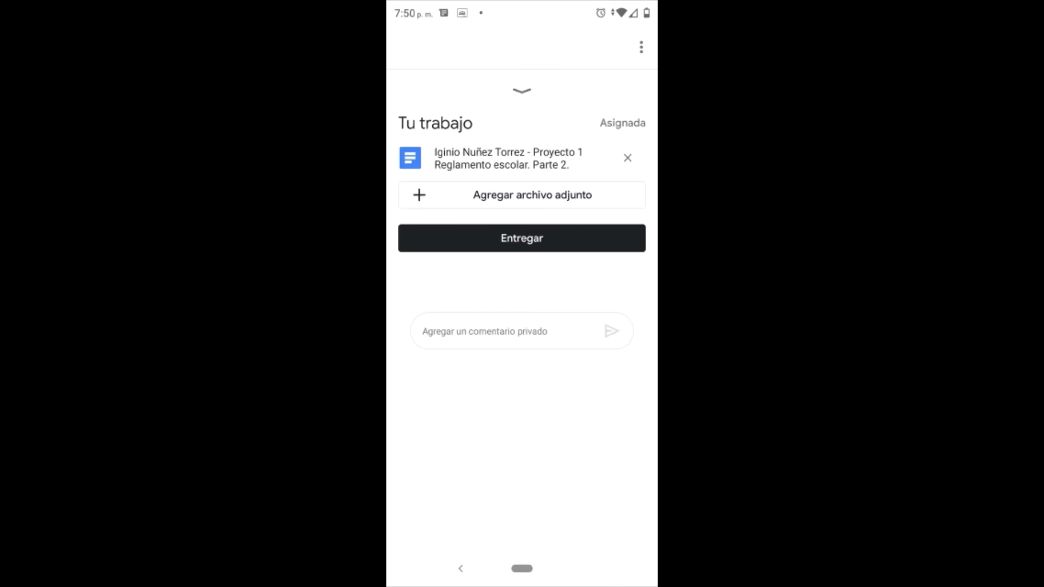
pyautogui.click(460, 569)
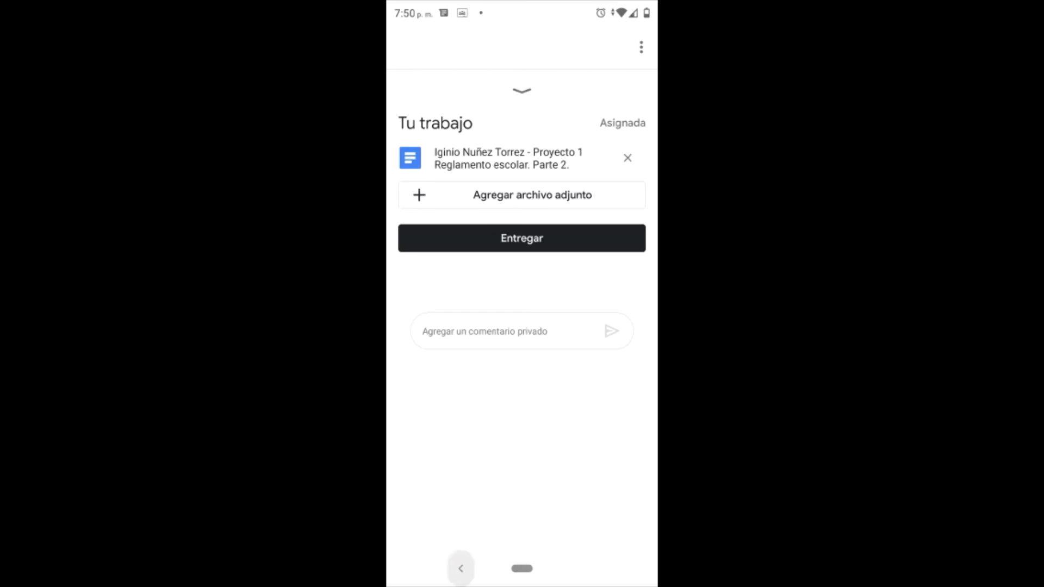